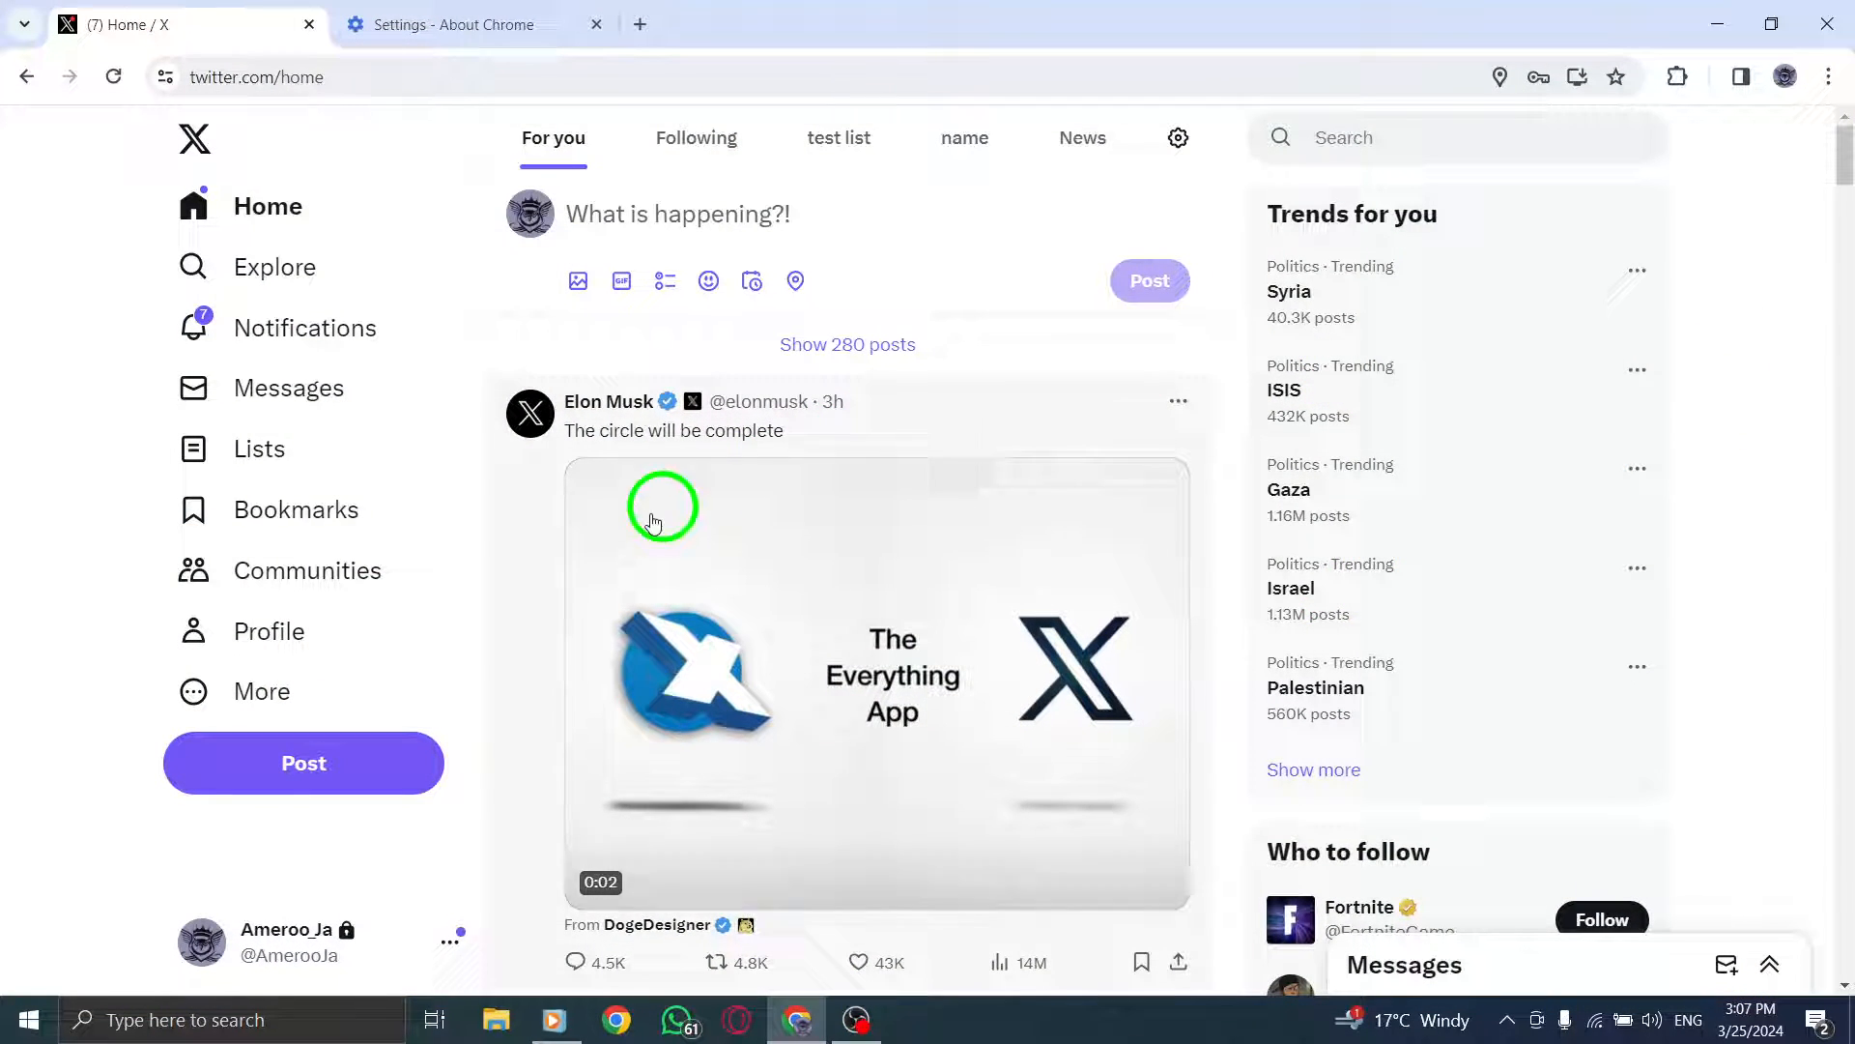
- Go to Settings and privacy from the sidebar's More menu, landing on Your account
left_click(260, 691)
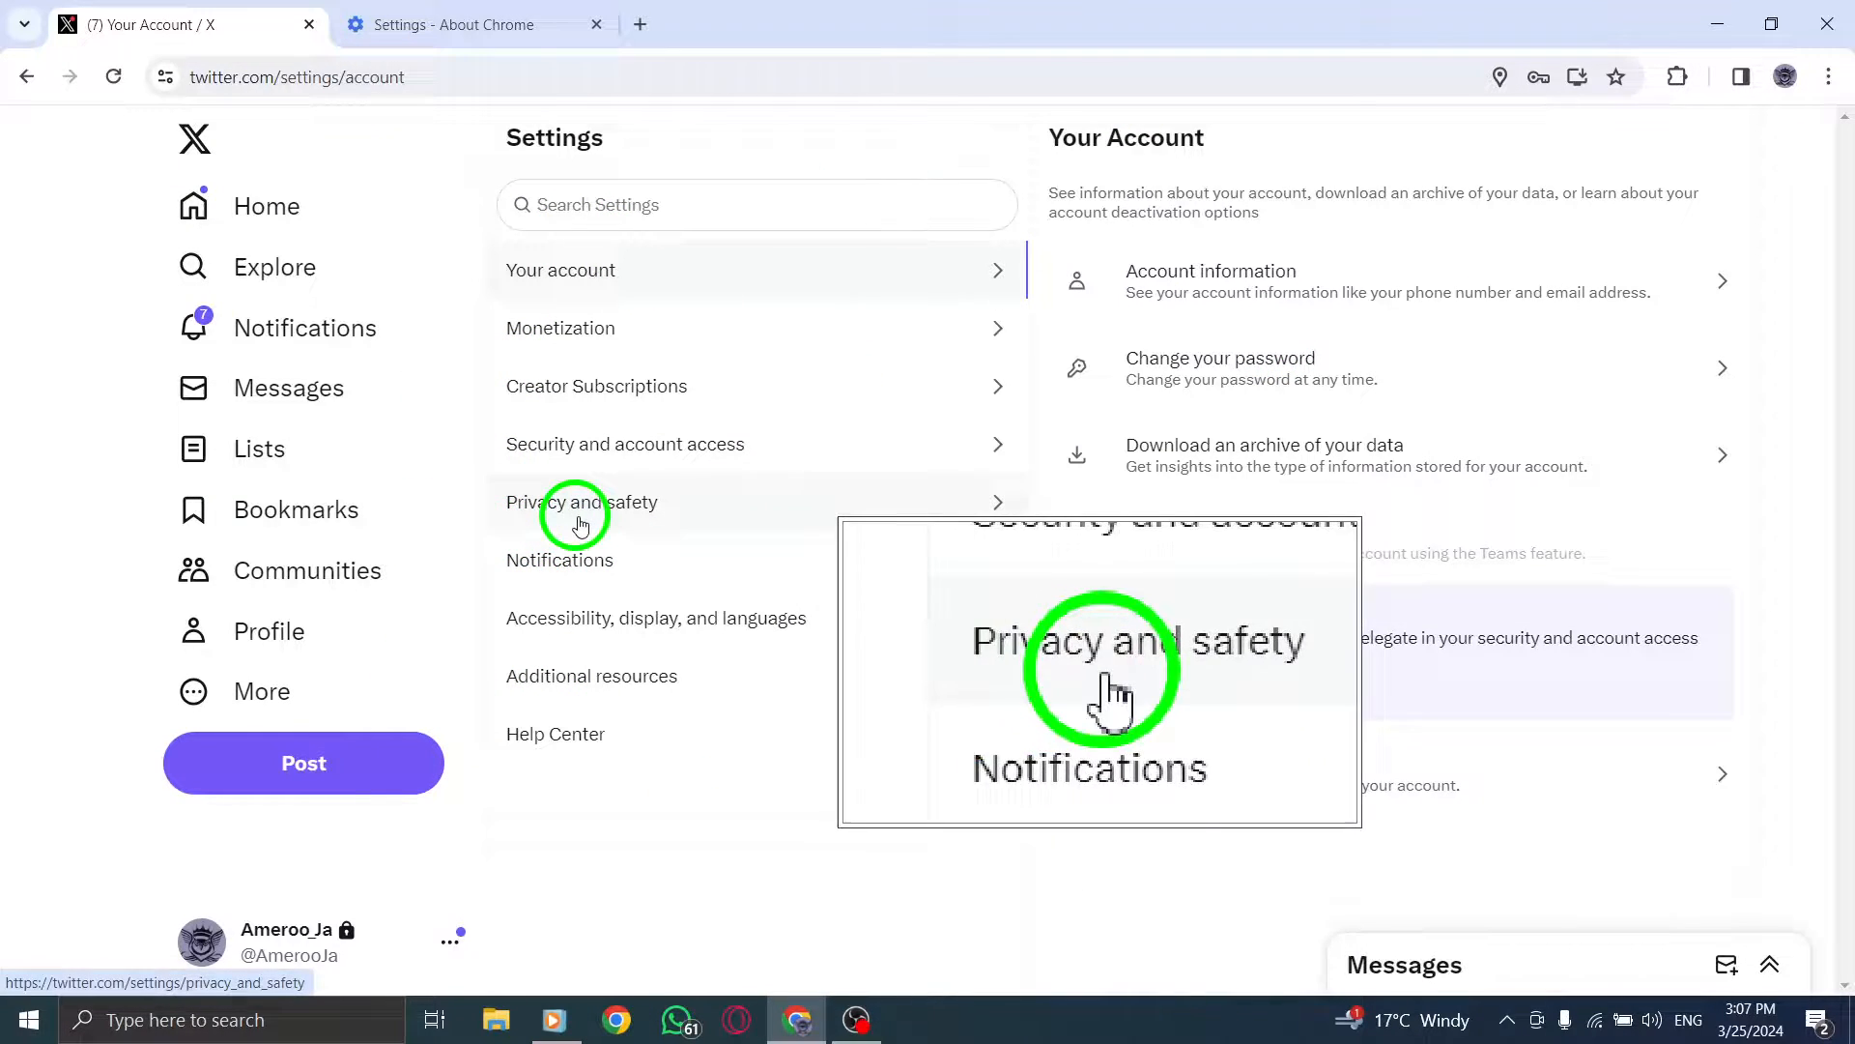
- Navigate Privacy and safety > Direct Messages to show message requests allowed from everyone
left_click(582, 502)
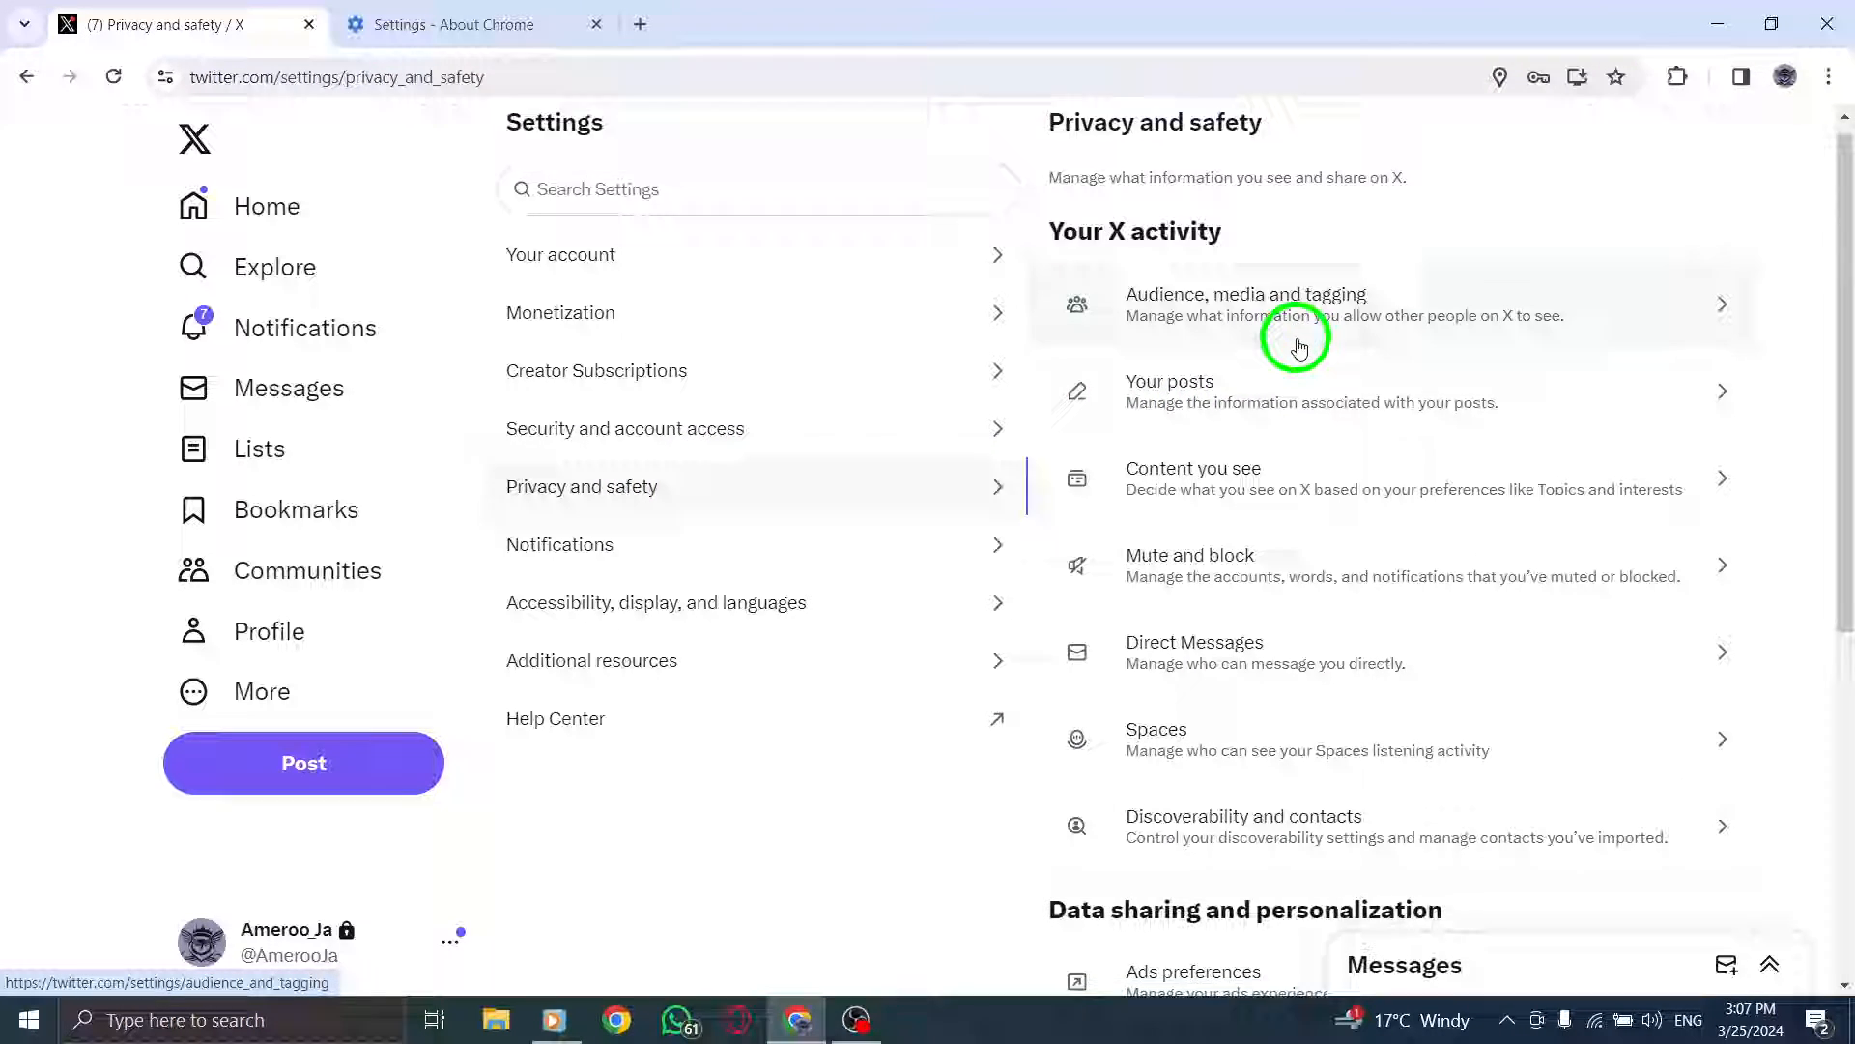
scroll("down", 3)
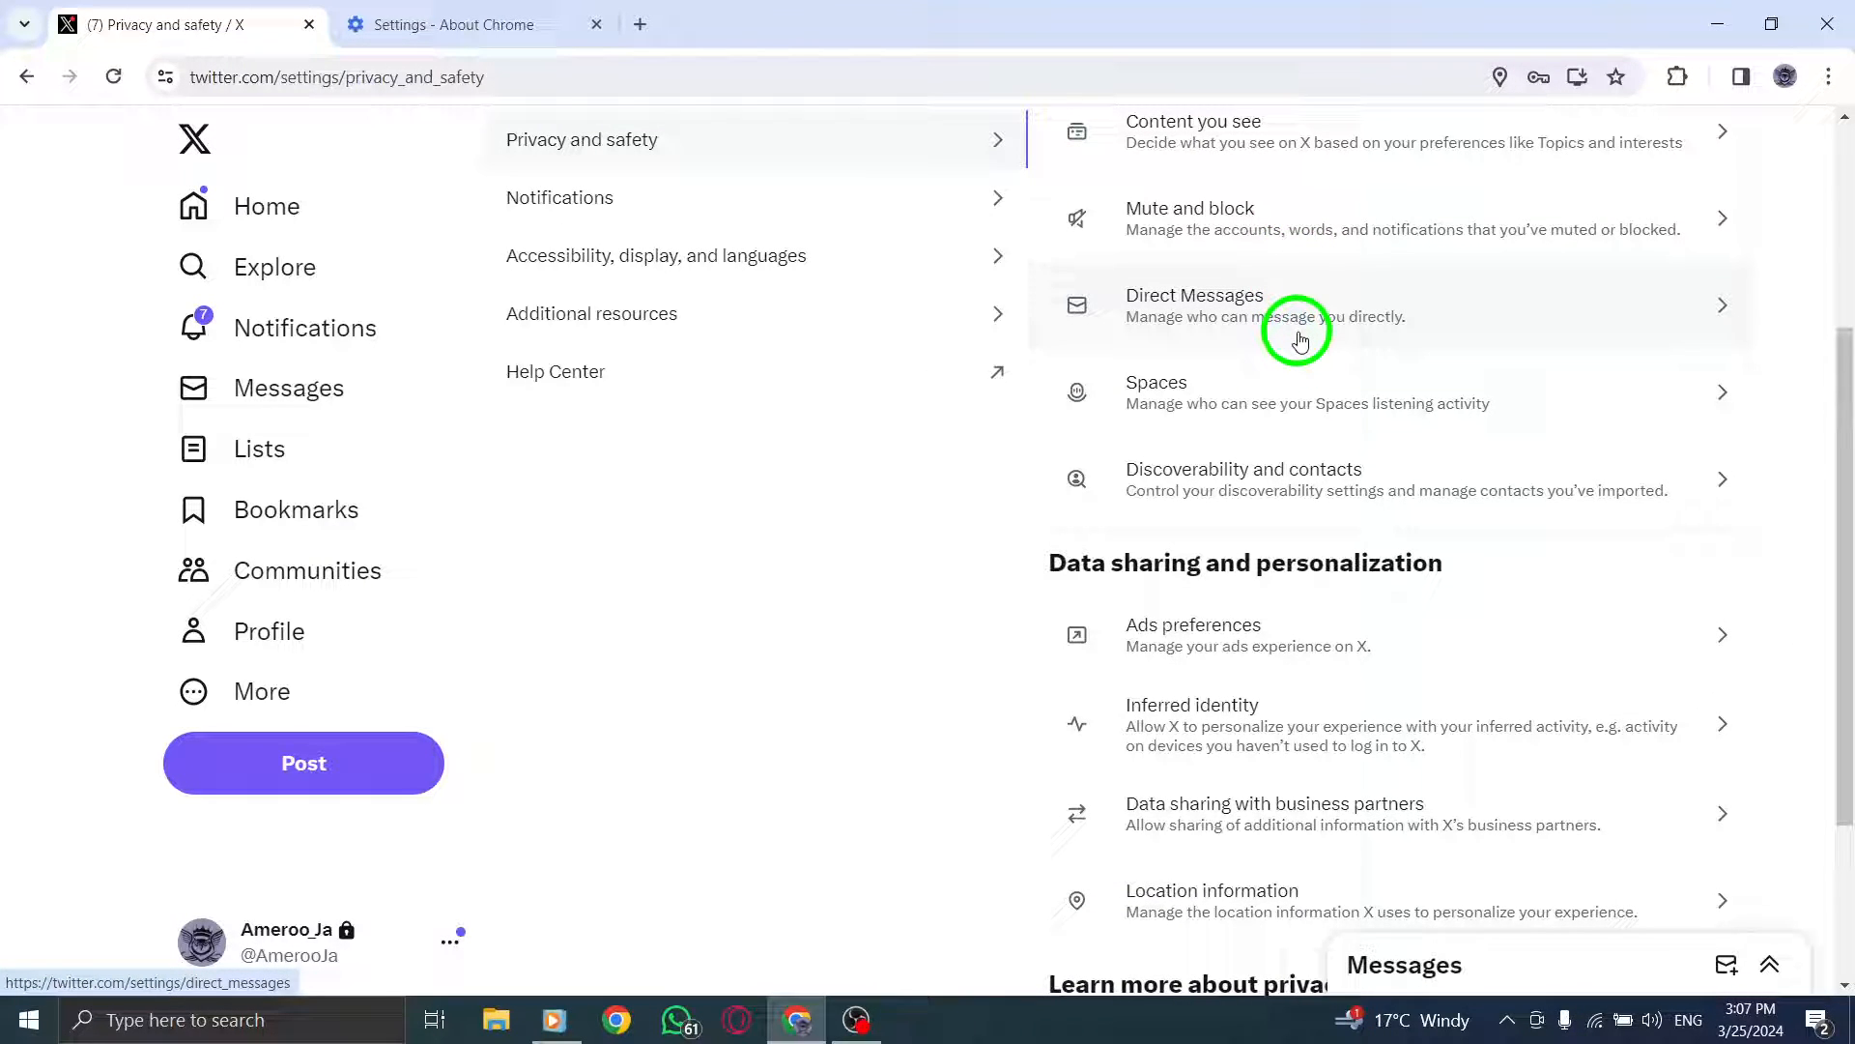
left_click(1296, 306)
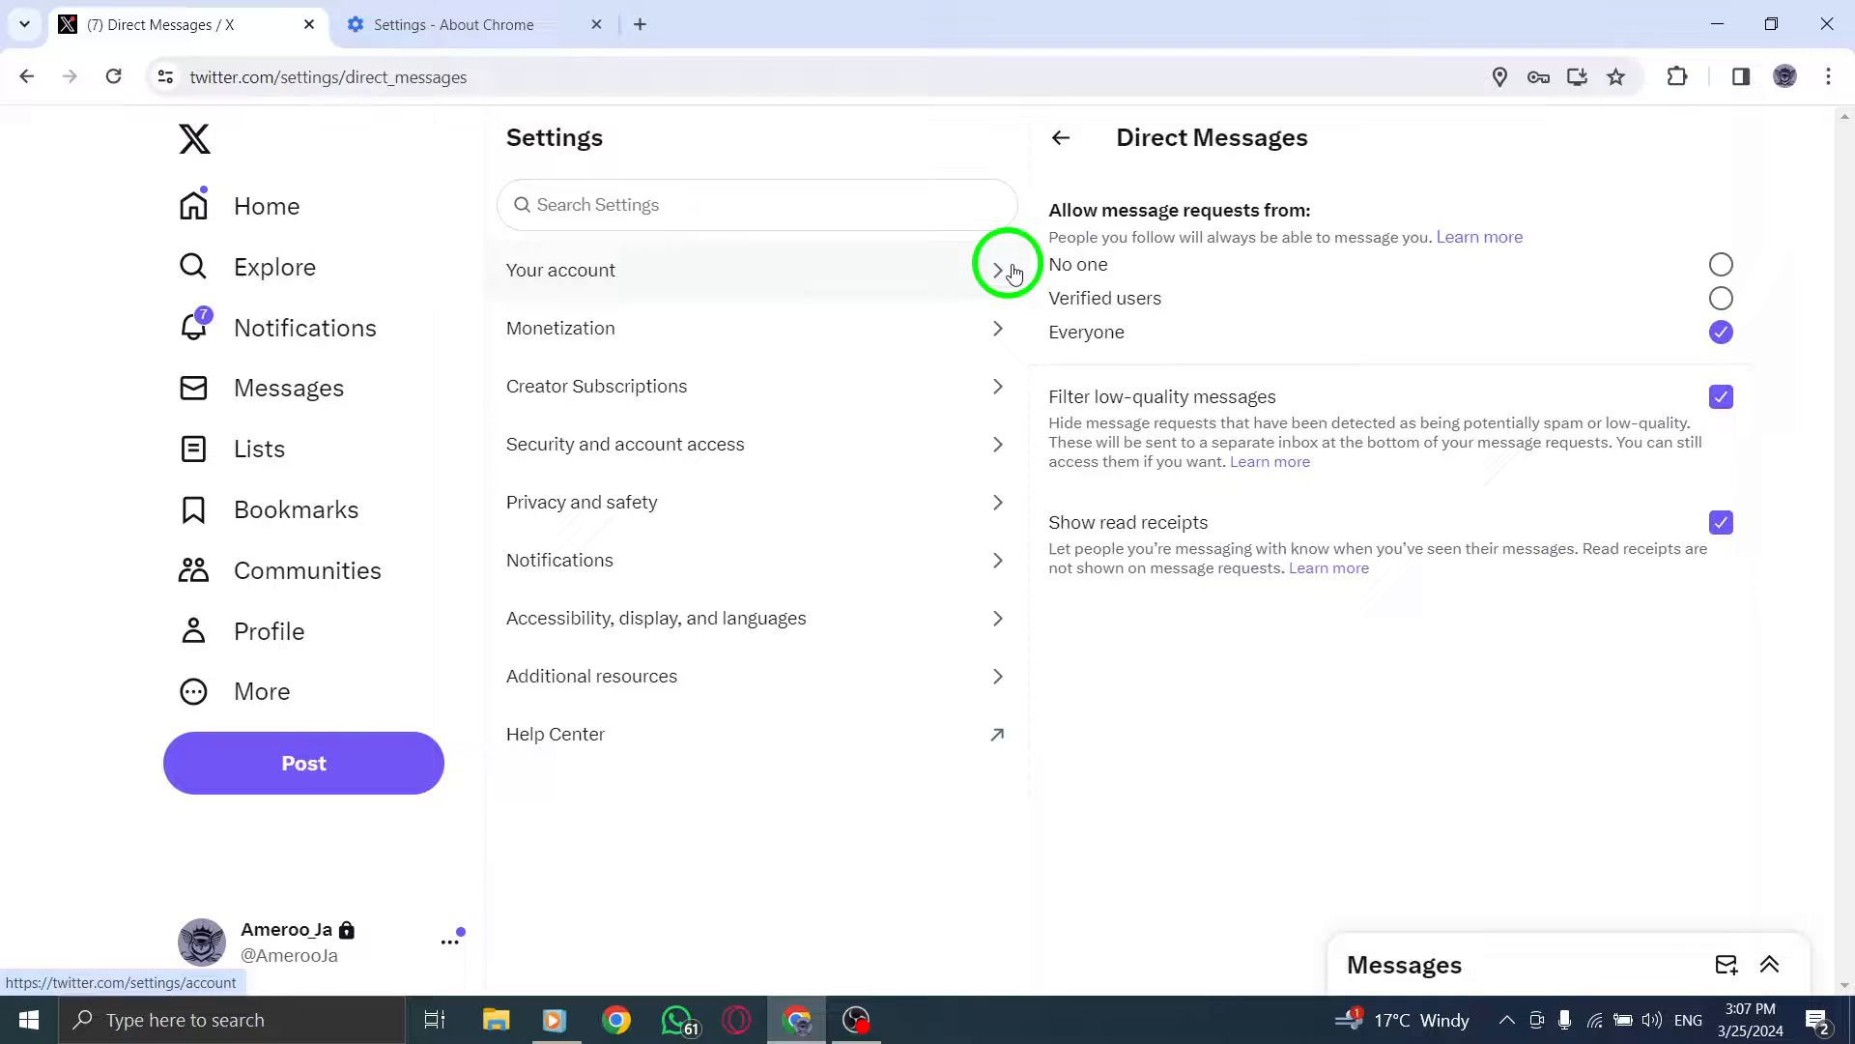
mouse_move(921, 254)
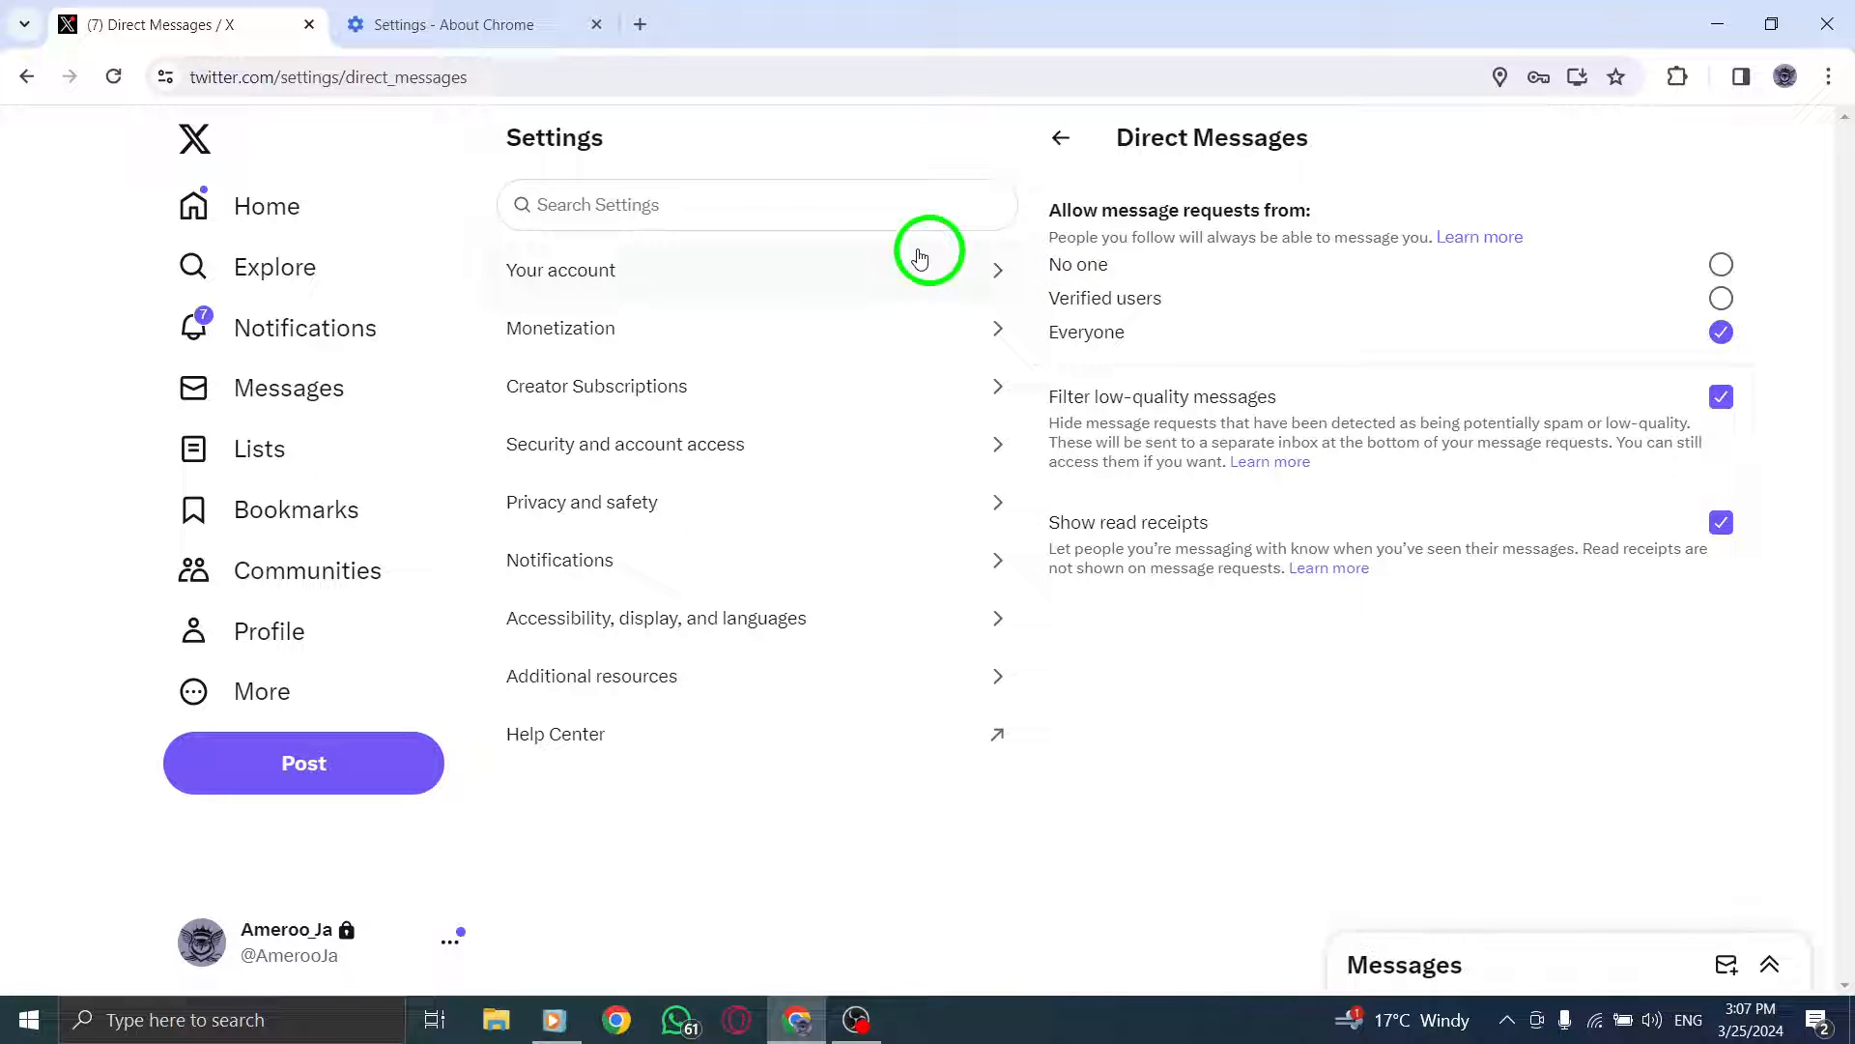
left_click(267, 205)
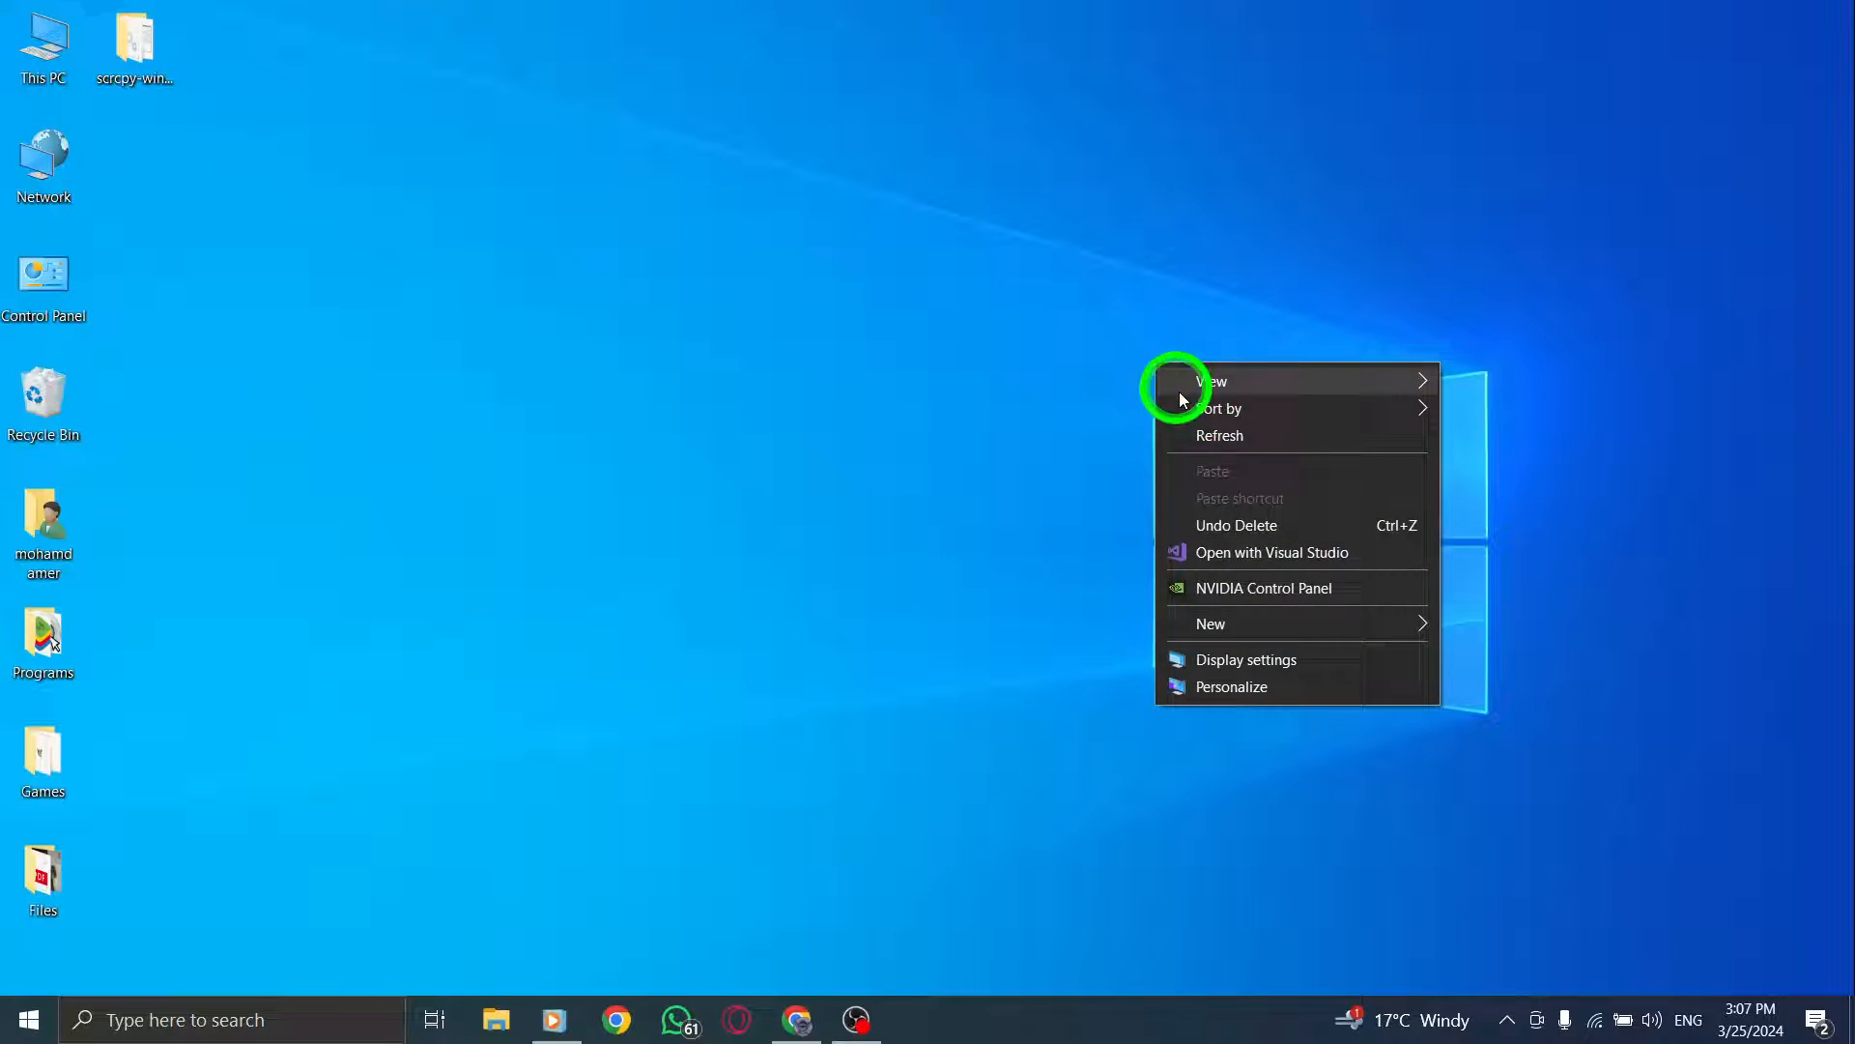
left_click(1191, 442)
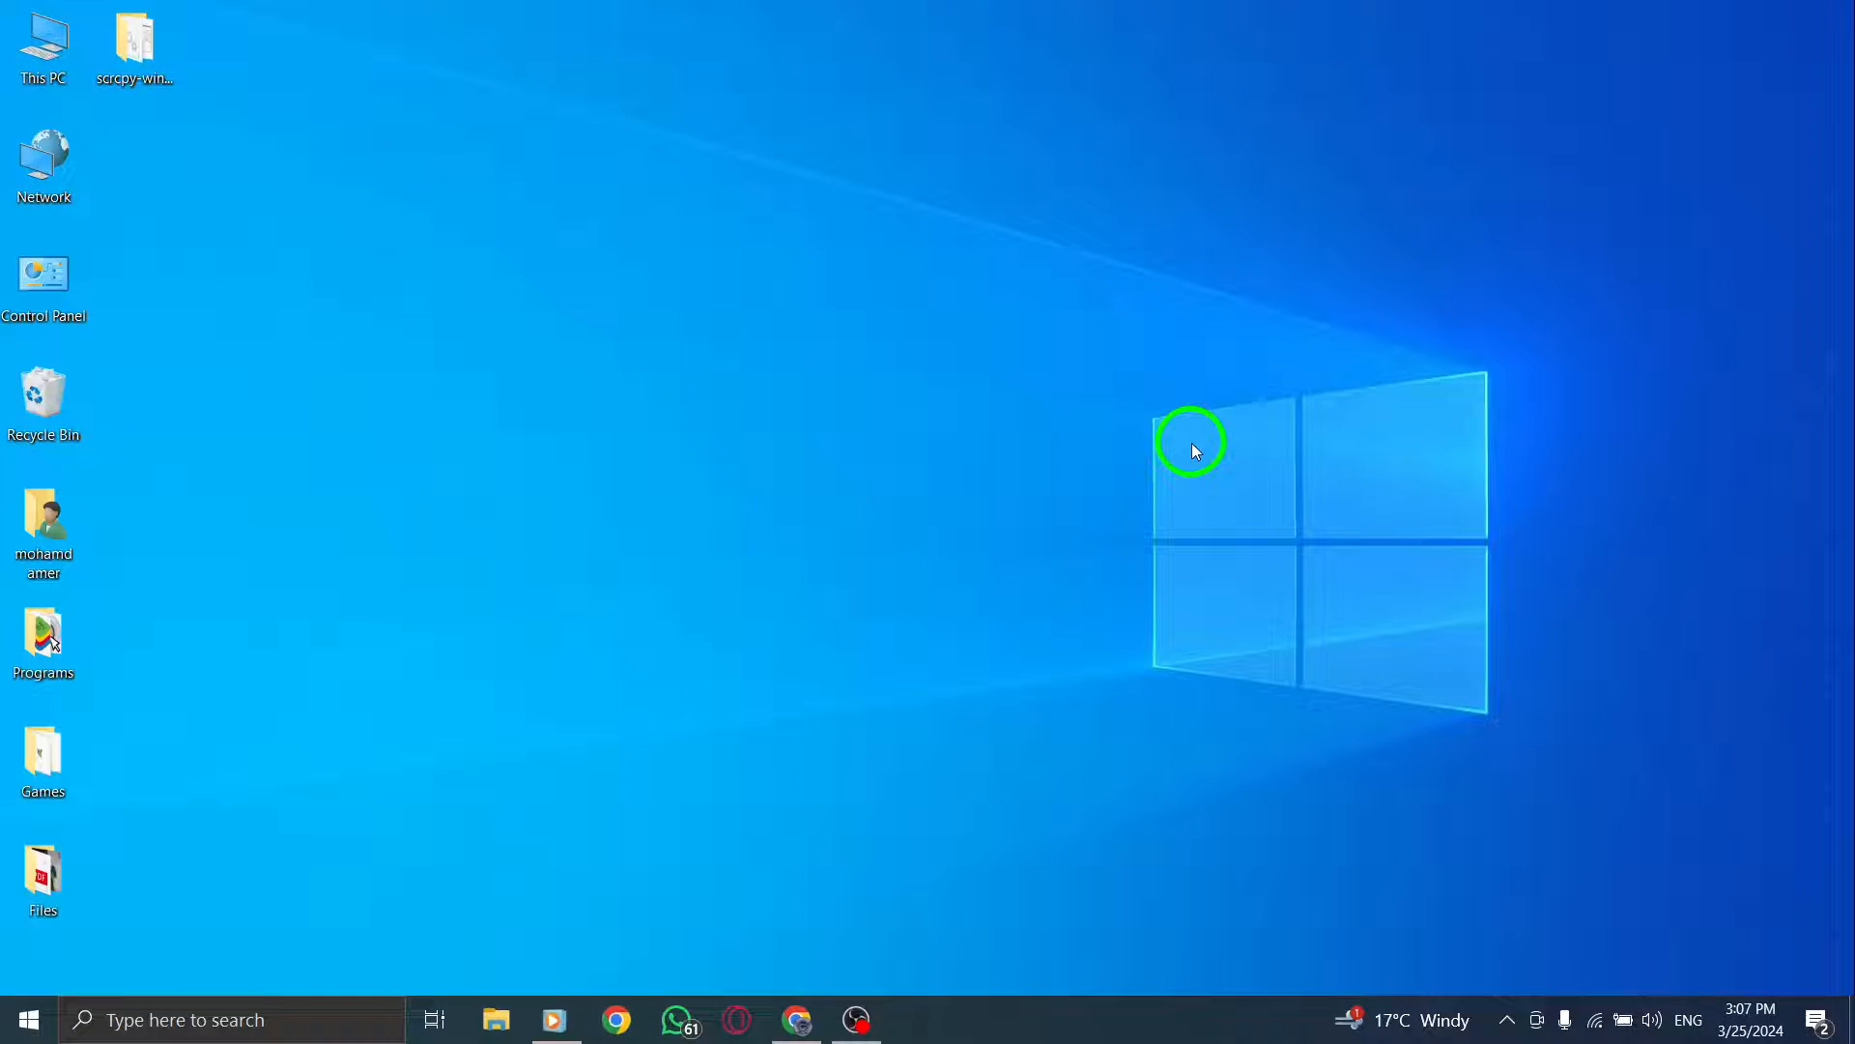